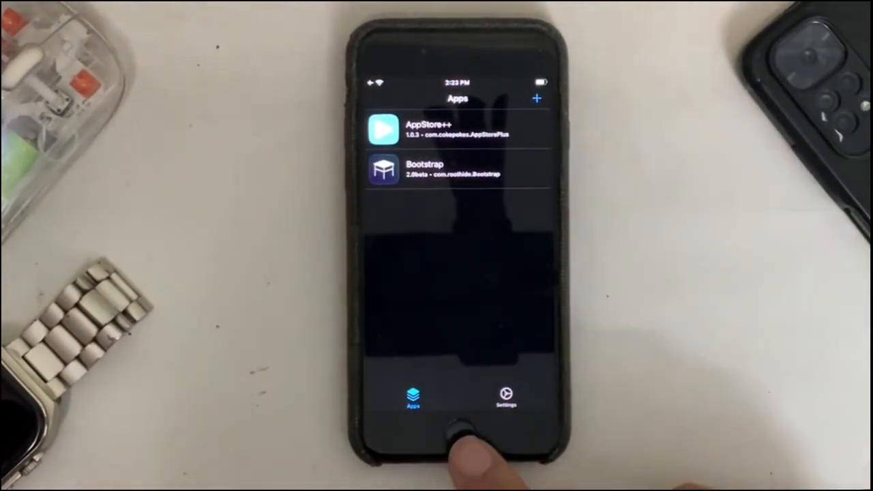
- Open Bootstrap 2.0beta from TrollStore's Apps list to view its install status
{"action": "left_click", "coordinate": [436, 169]}
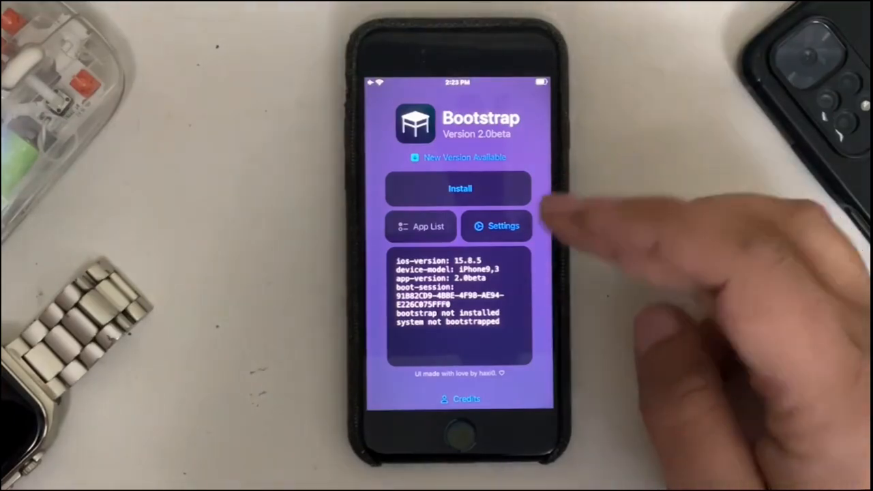
- Show Bootstrap's settings: tweaks, OpenSSH, colours and respring or Sileo & Zebra reinstall
{"action": "left_click", "coordinate": [497, 226]}
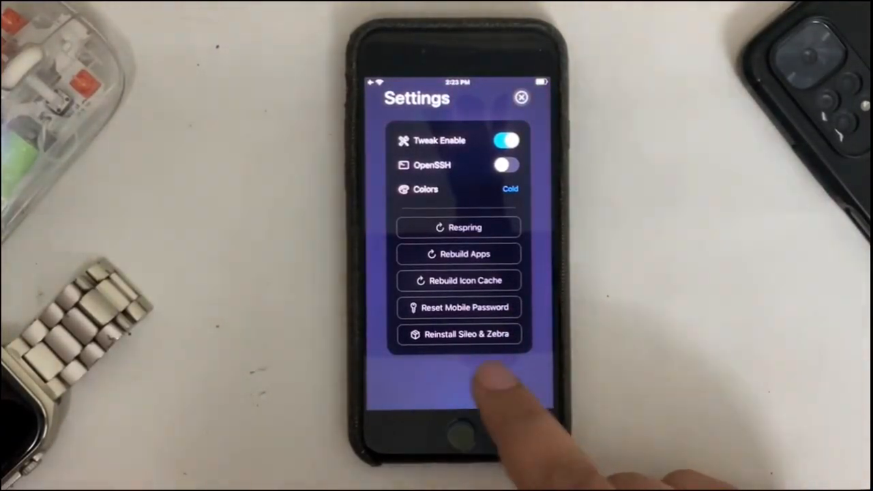
- Dismiss Bootstrap's settings and return to the iPhone home screen
{"action": "left_click", "coordinate": [521, 97]}
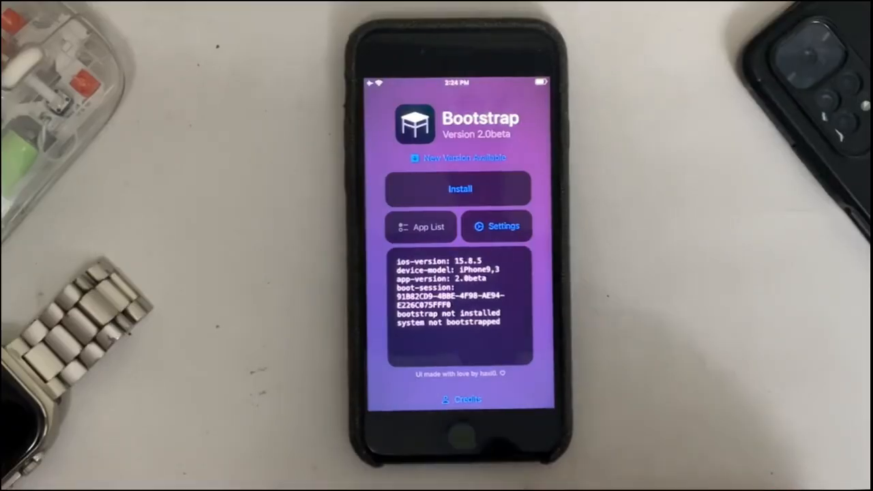
{"action": "left_click", "coordinate": [457, 427]}
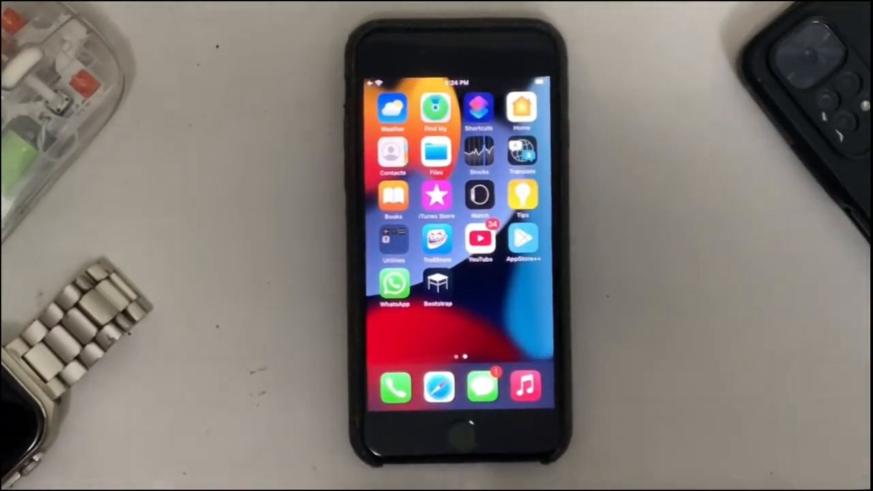